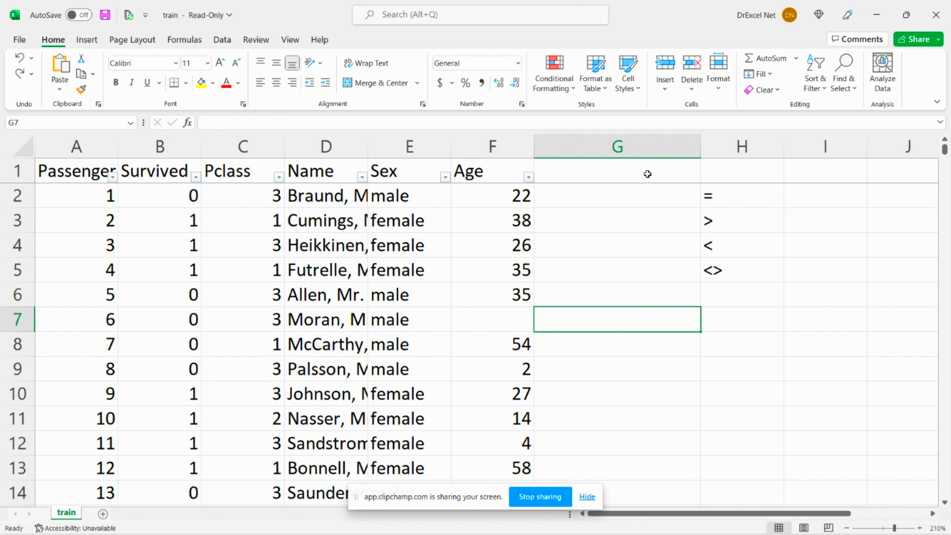
mouse_move(630, 197)
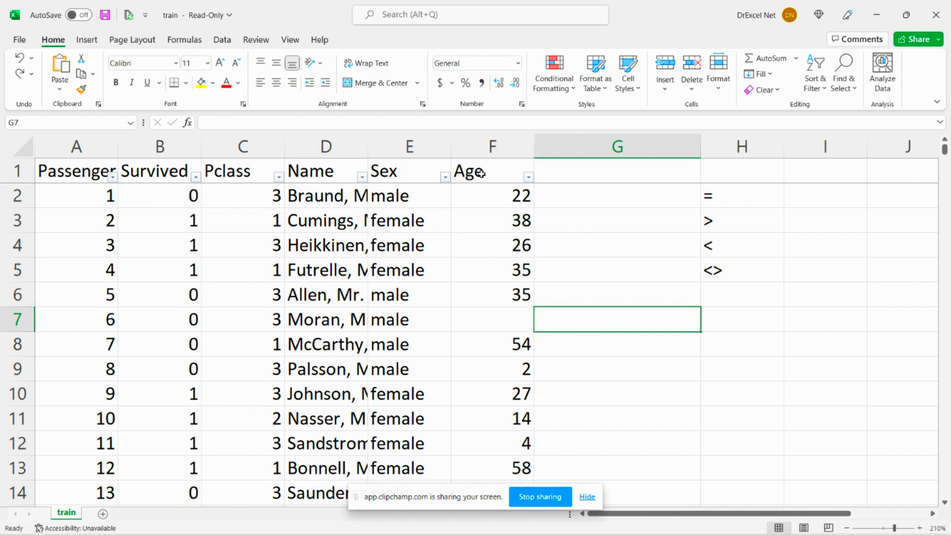
mouse_move(513, 168)
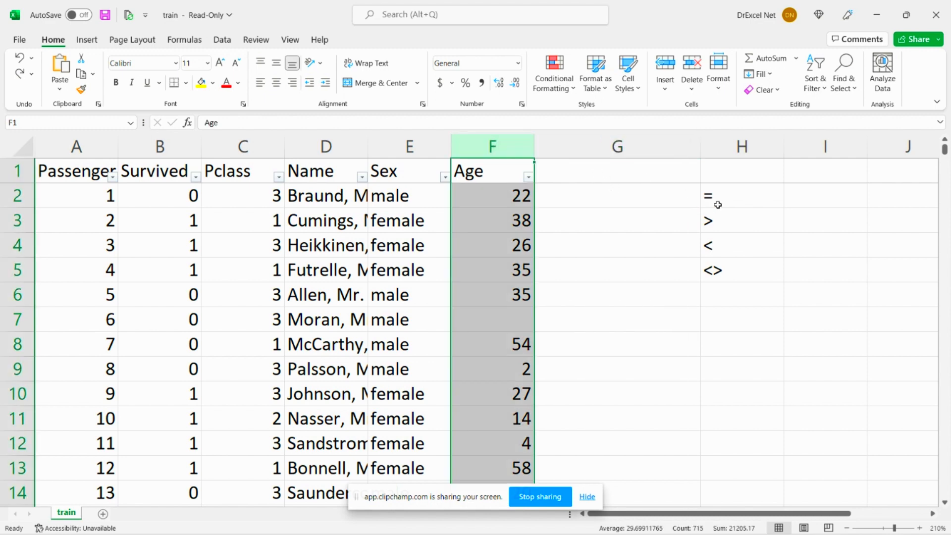
Enter =COUNTIF(F:F,"22") in G2 to count ages equal to 22, returning 27
click(492, 196)
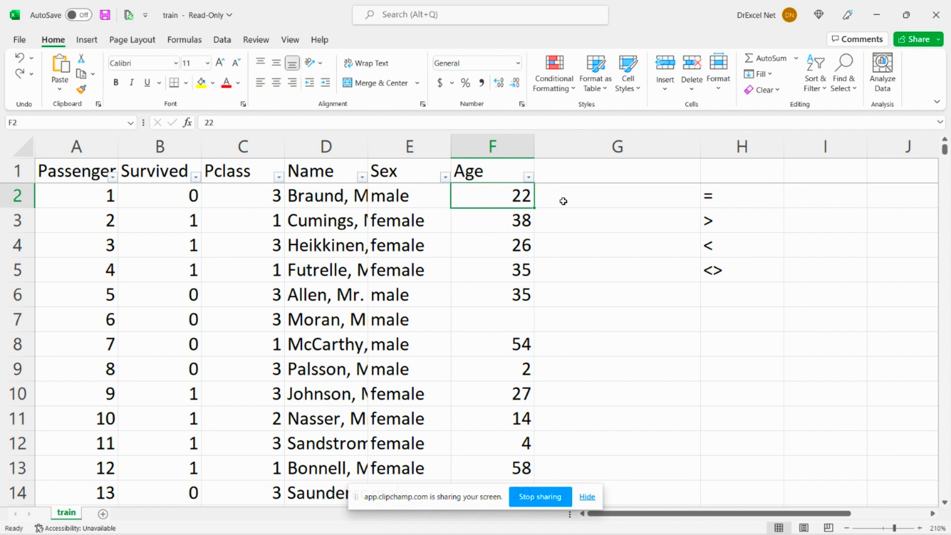
click(617, 195)
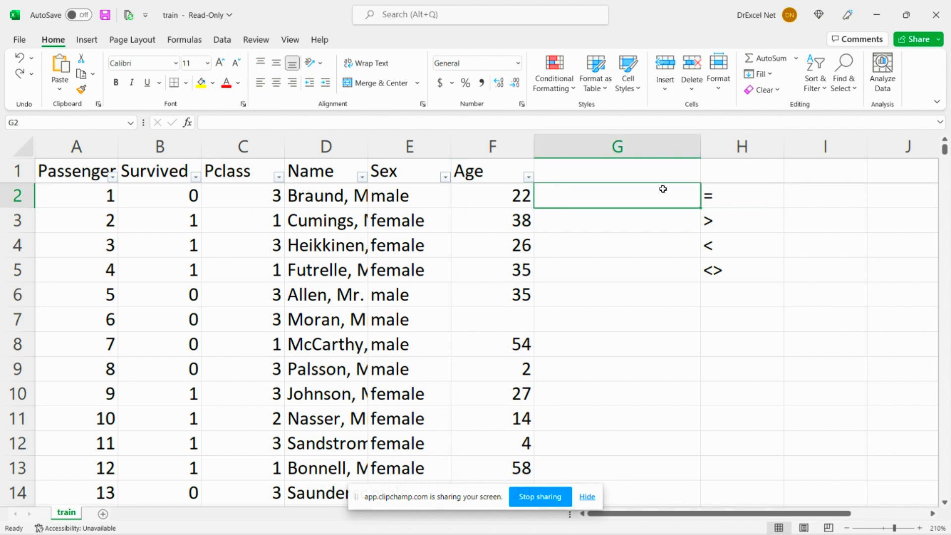
text(=COUNTI)
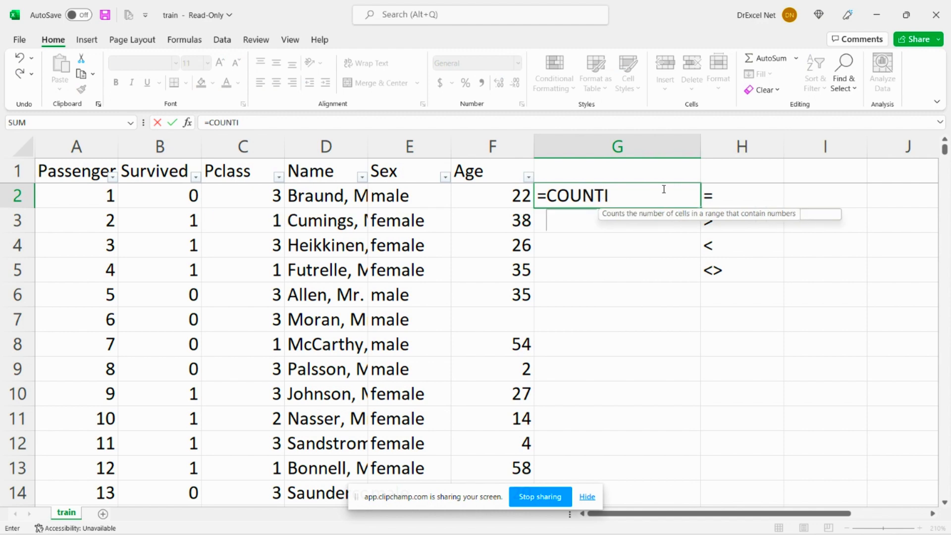
text(F()
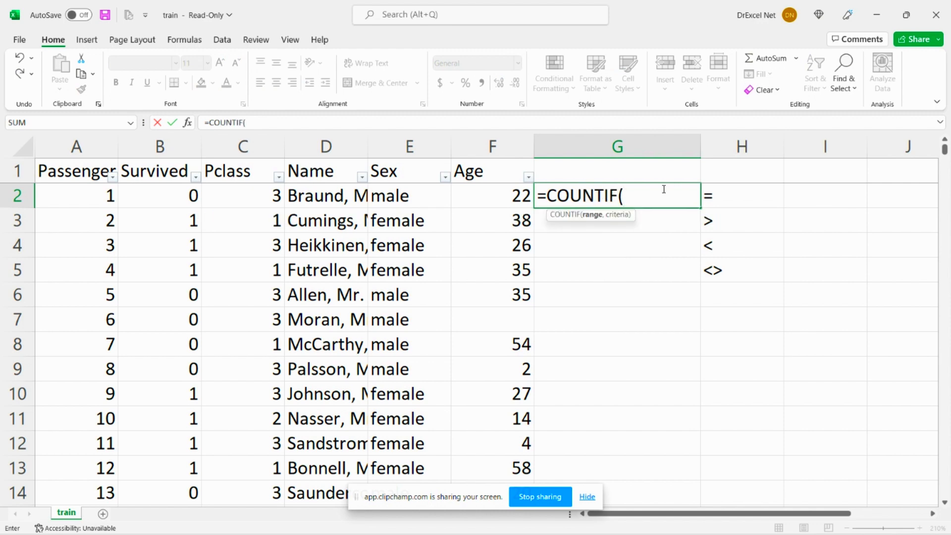
mouse_move(587, 220)
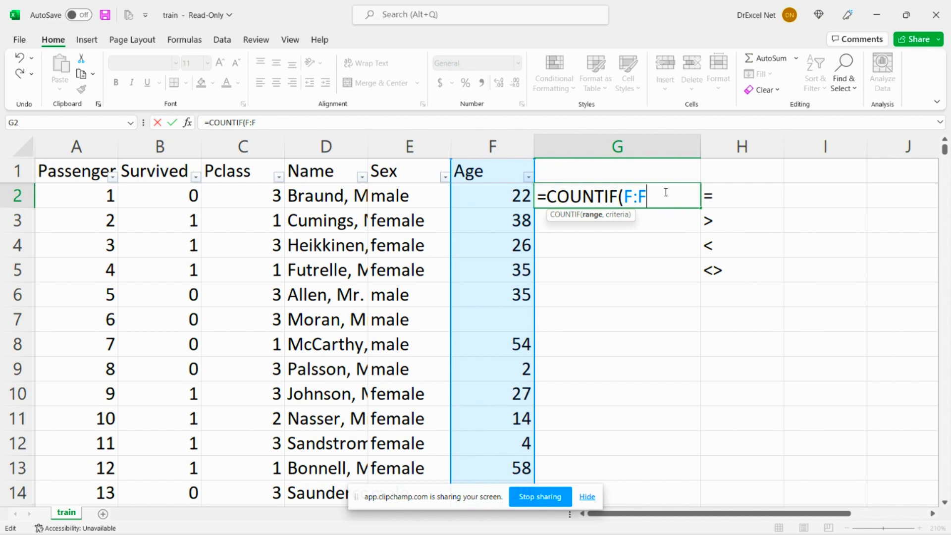
text(,"22)
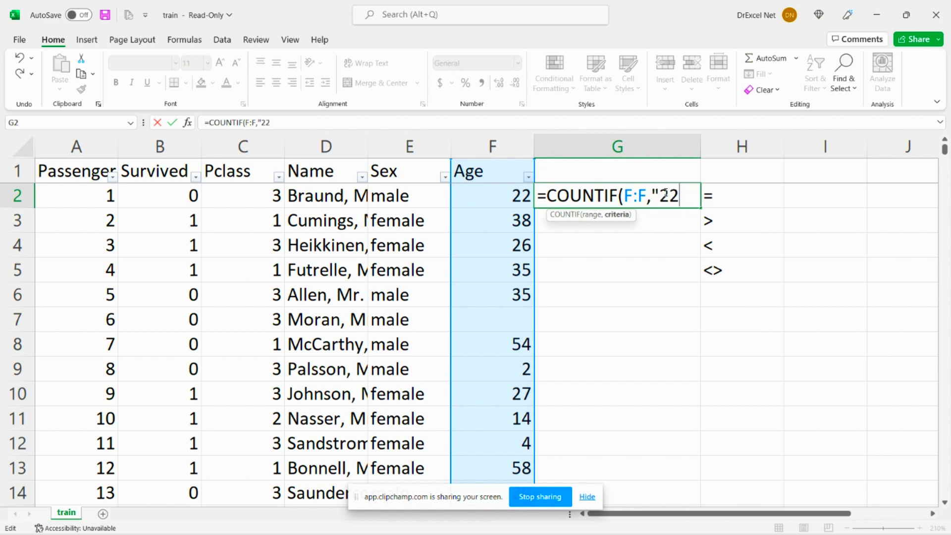
text("))
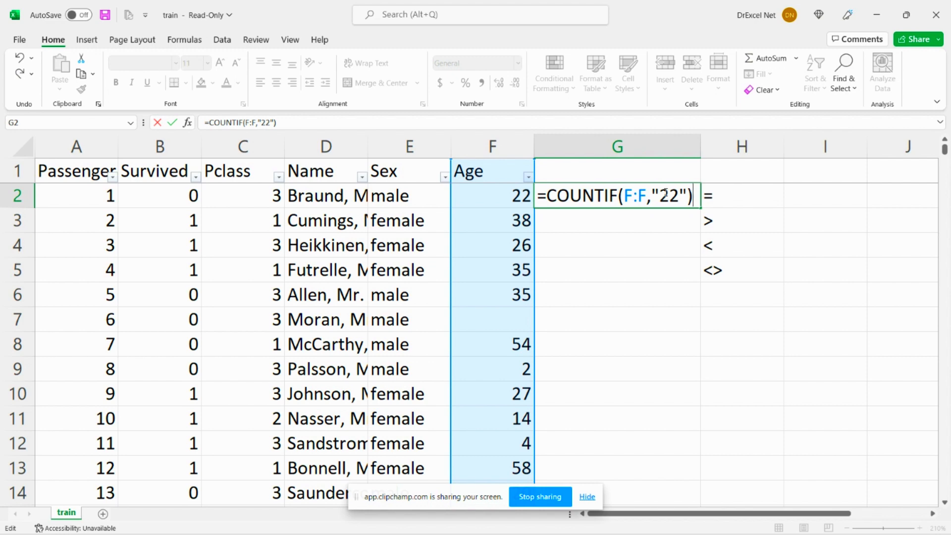
key(Return)
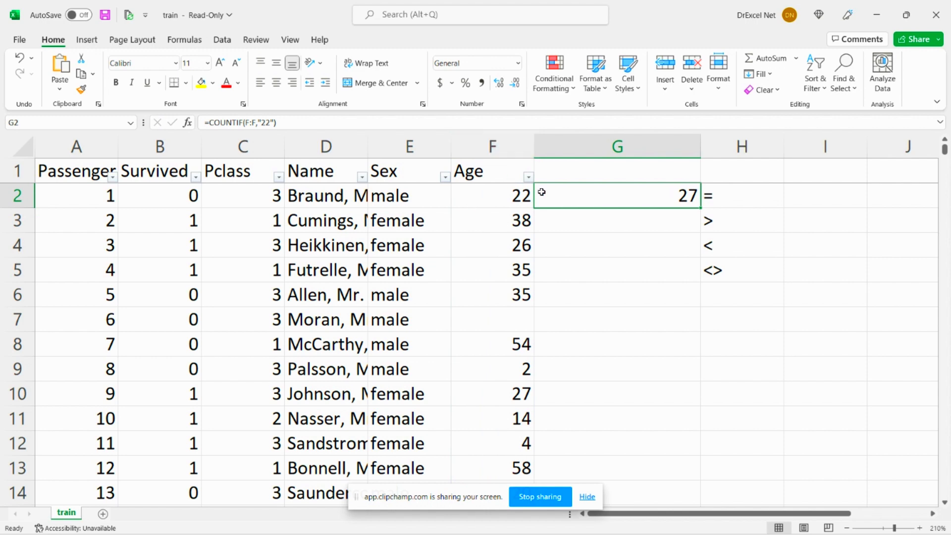
Enter =COUNTIF(F:F,">22") in G3 to count ages above 22, returning 483
click(616, 220)
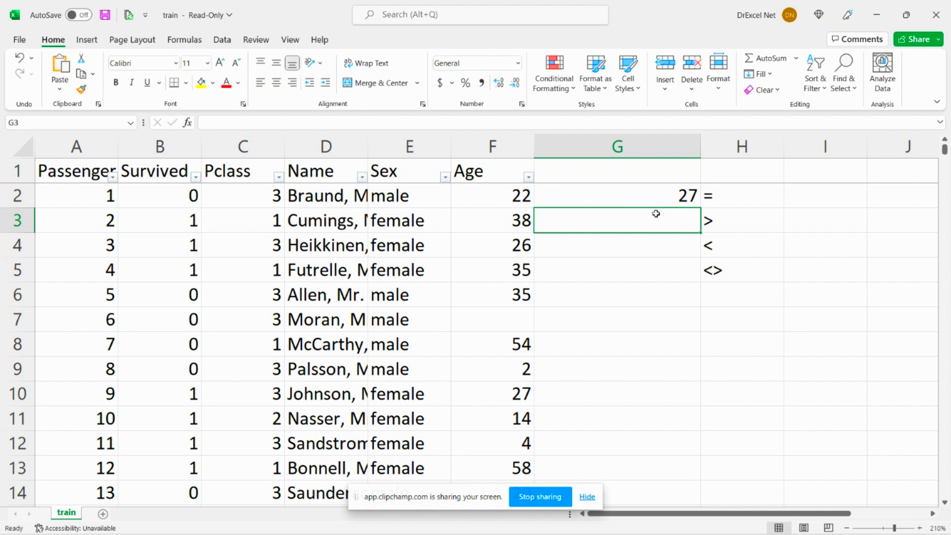
text(=COUNTI)
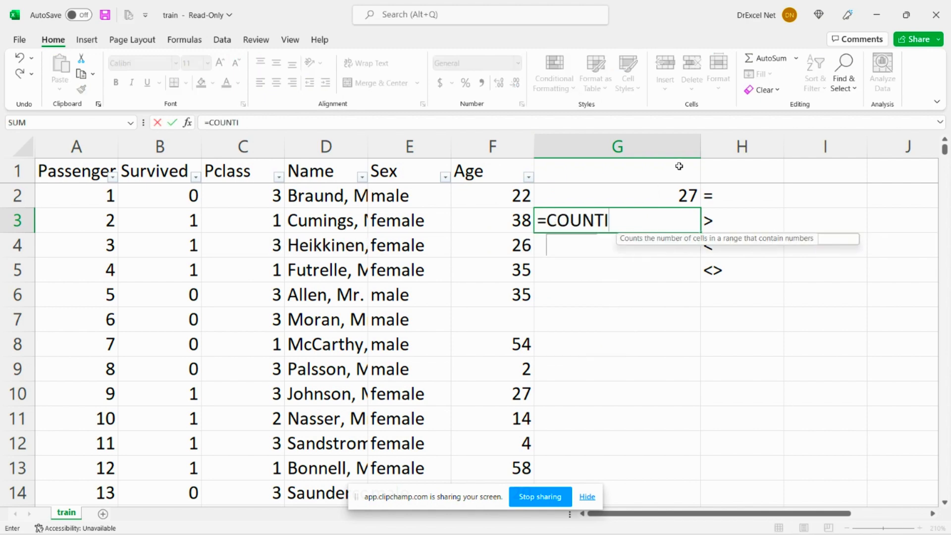
text(F()
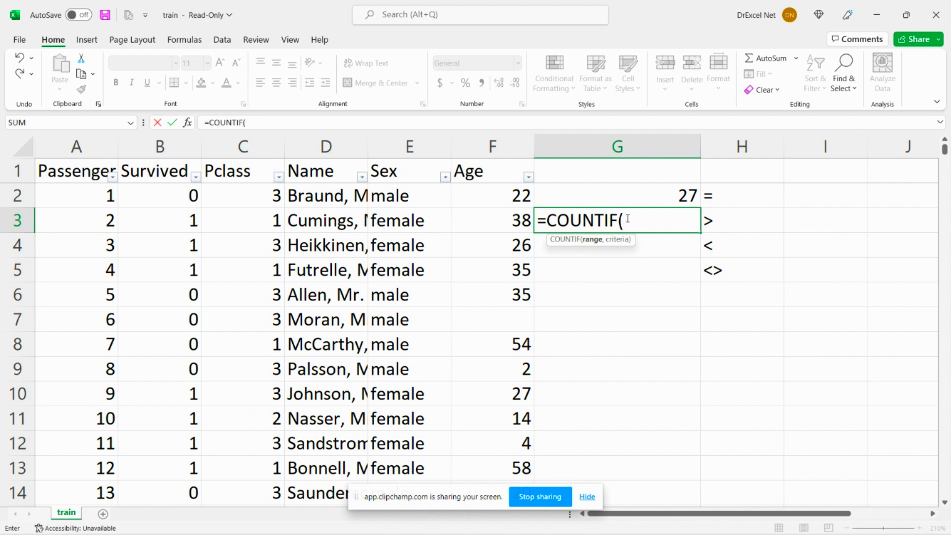
click(492, 147)
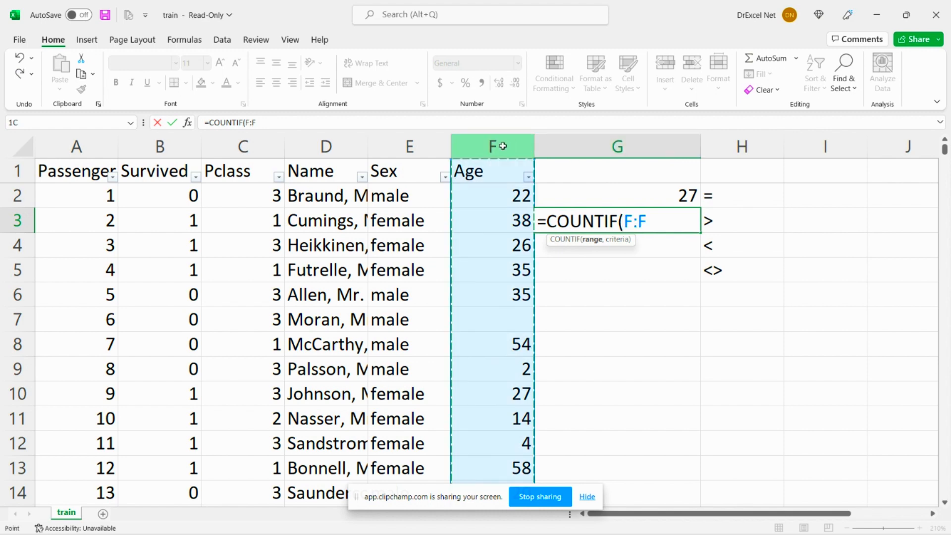
text(F)
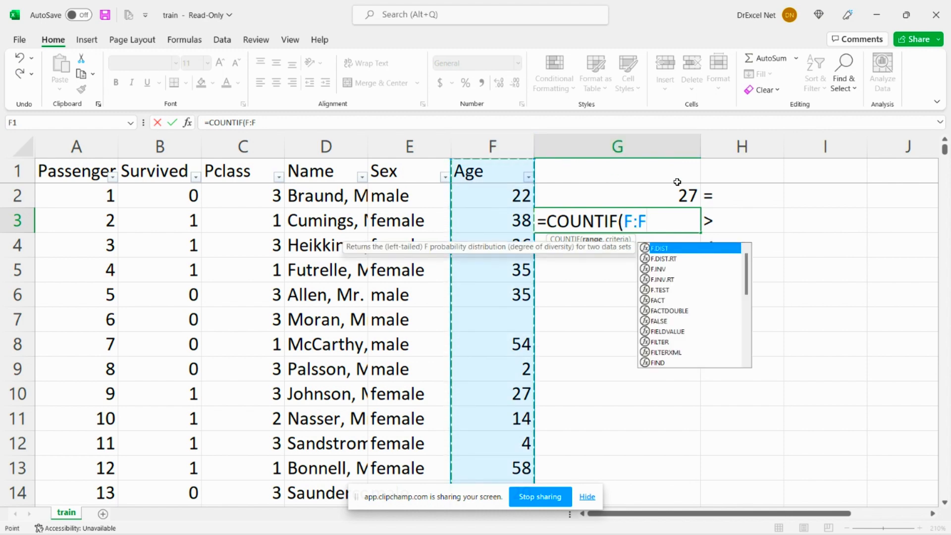
text(,">)
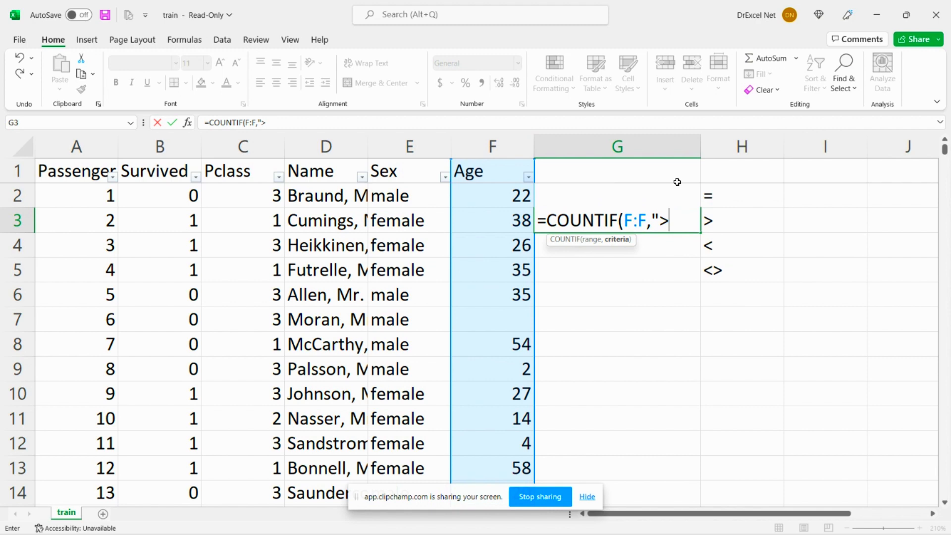
text(22"))
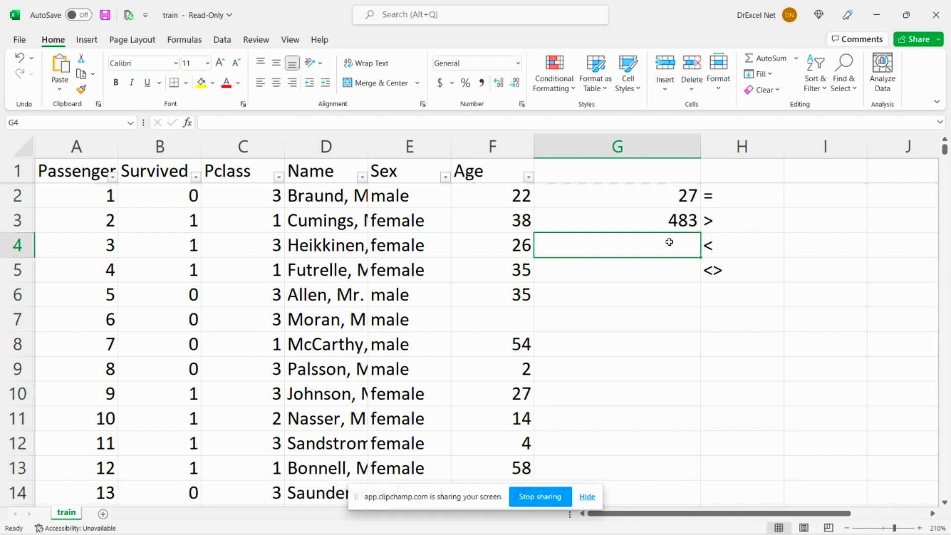
Enter =COUNTIF(F:F,"<22") in G4 to count ages below 22, returning 204
text(=COUNTIF()
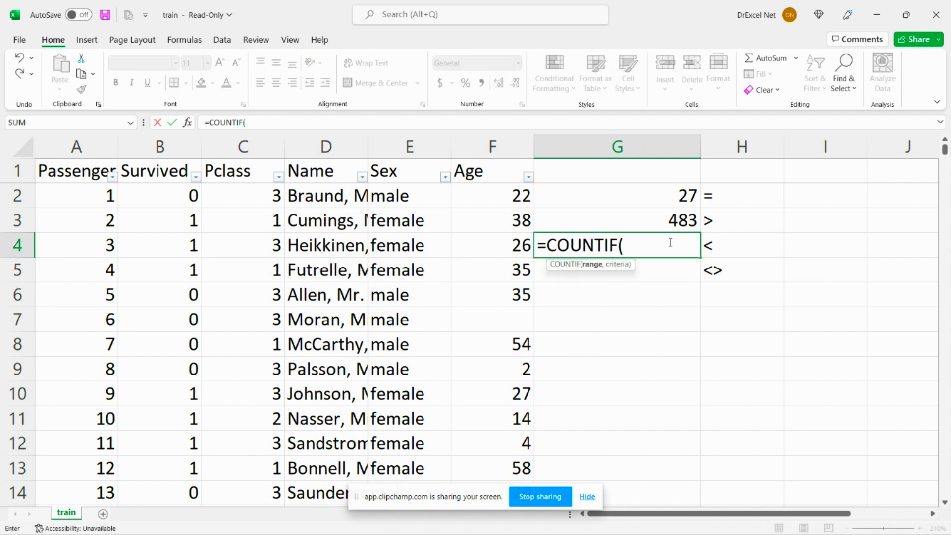
click(493, 146)
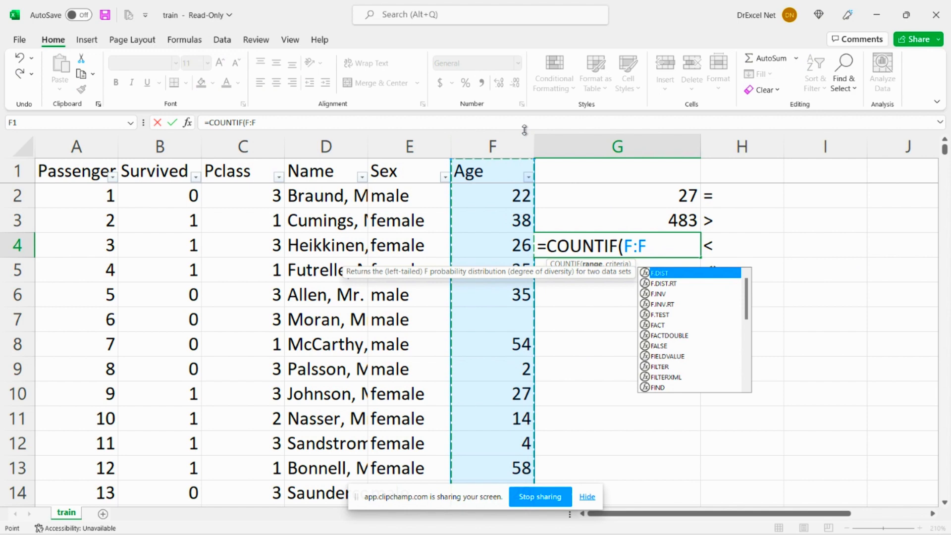
text(,"<)
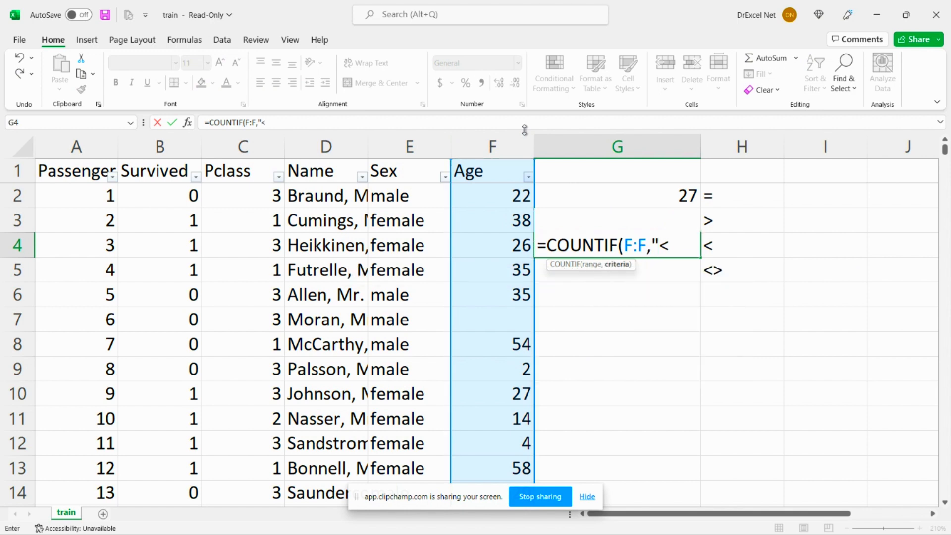
text(22")
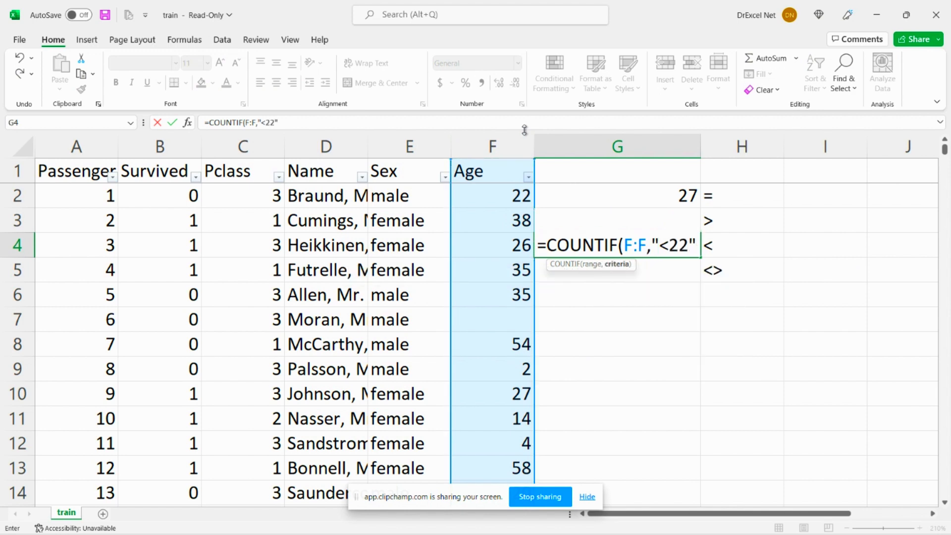
key(Return)
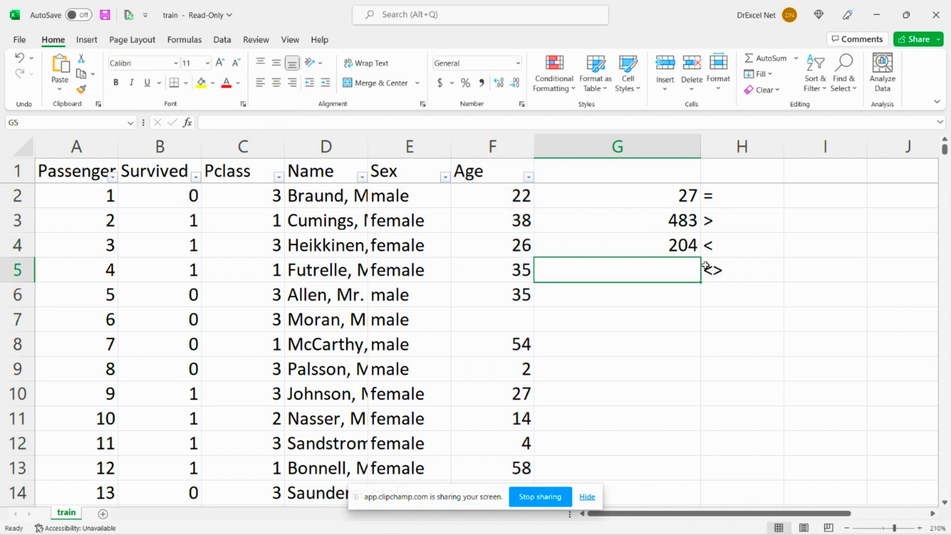
mouse_move(712, 270)
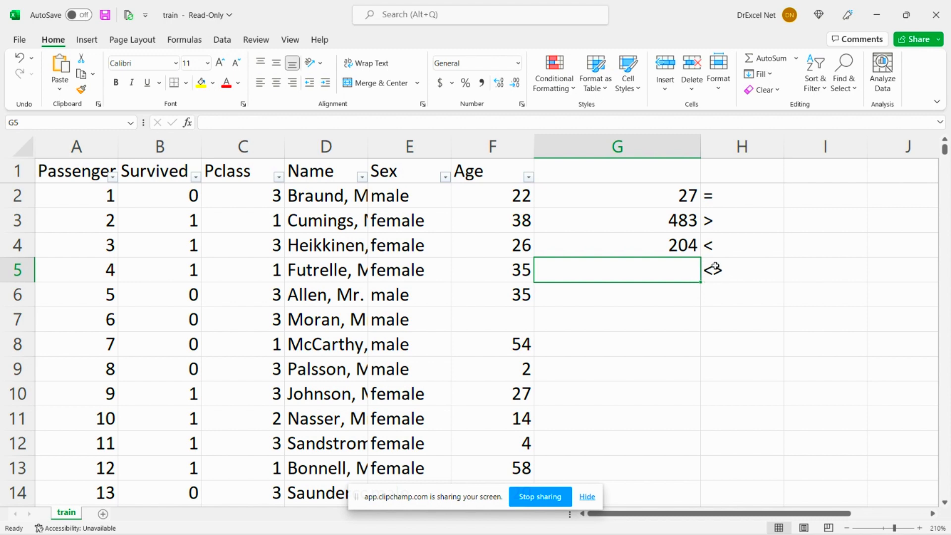
click(741, 270)
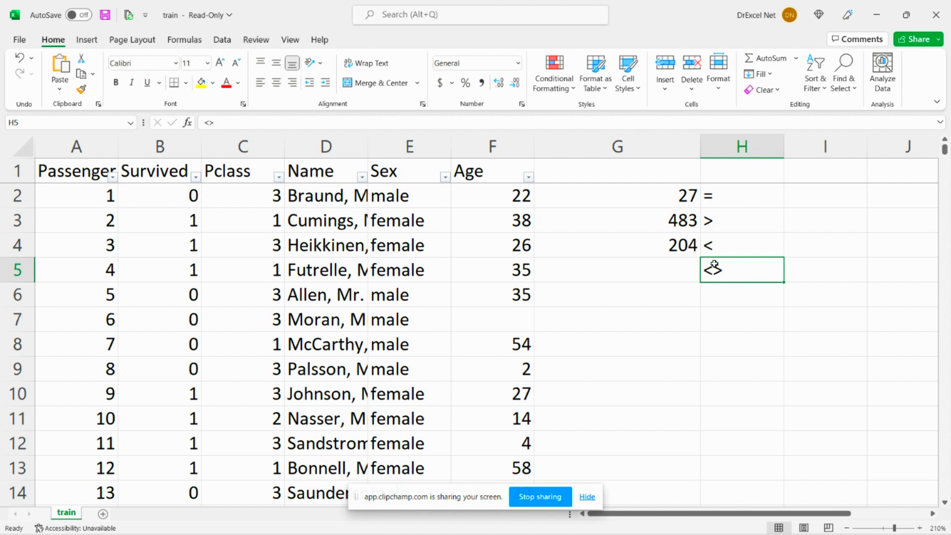
click(617, 269)
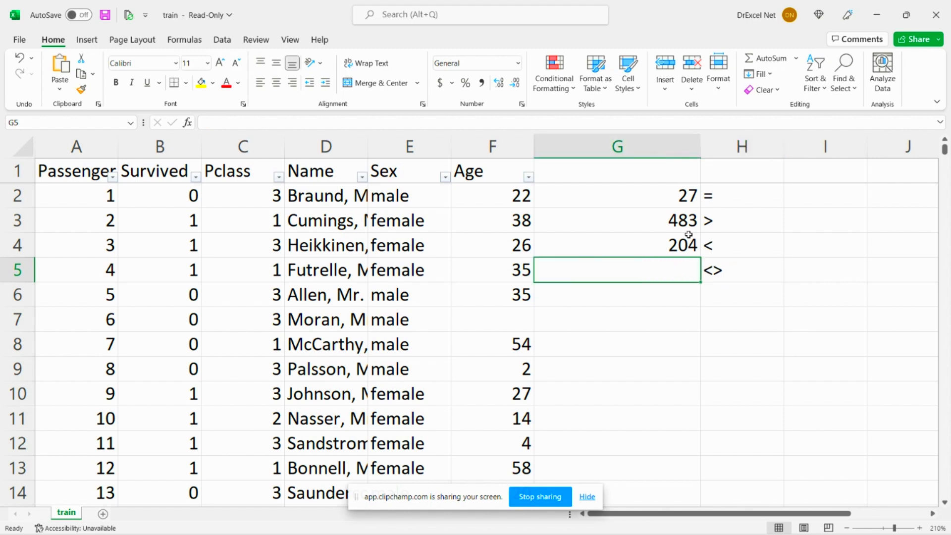
click(492, 146)
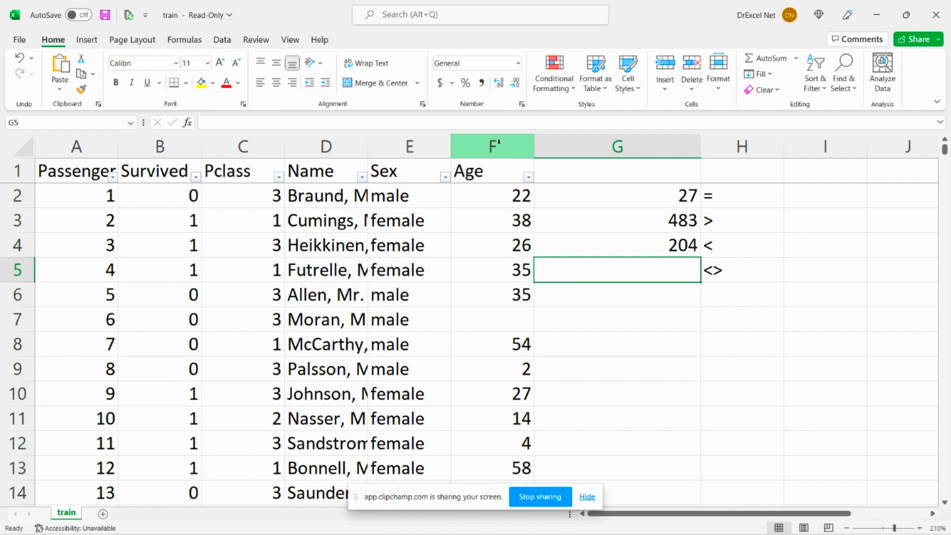
Enter =COUNTIF(F:F,"<>22") in G5, which returns 1048549 over the whole column
text(=CO)
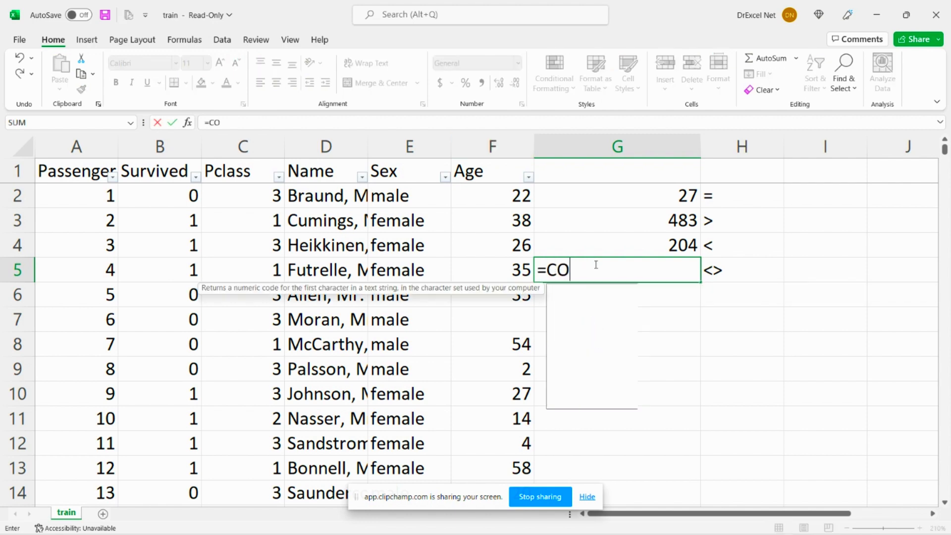
text(UNTIF(F:F)
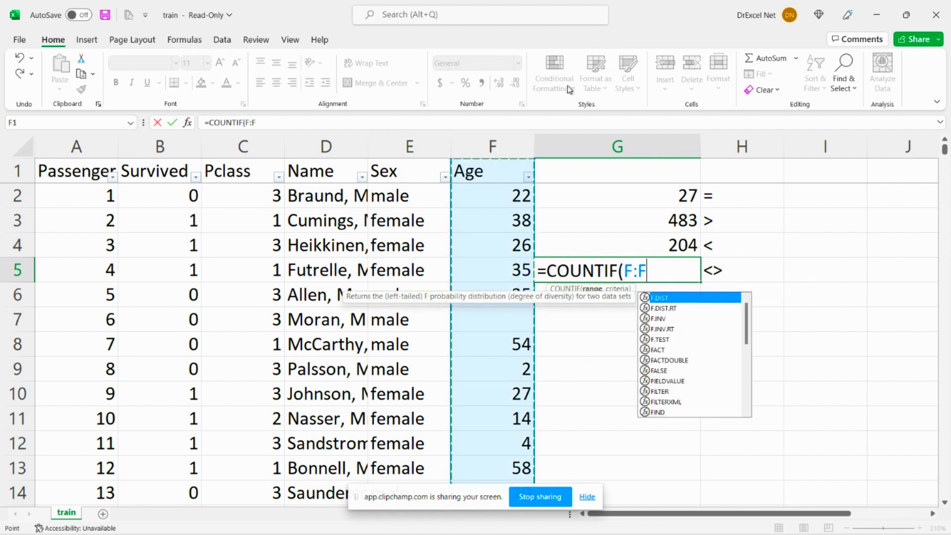
text(,"<>)
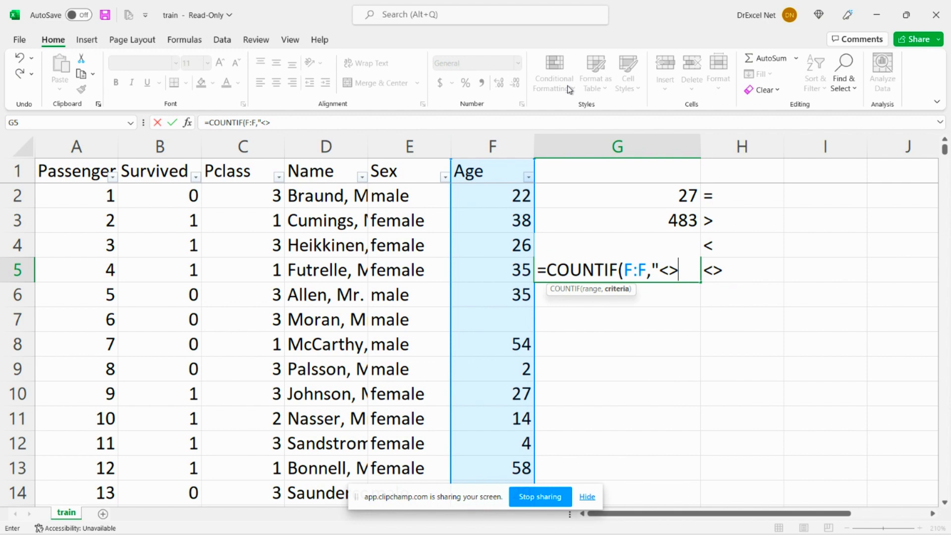
text(22)
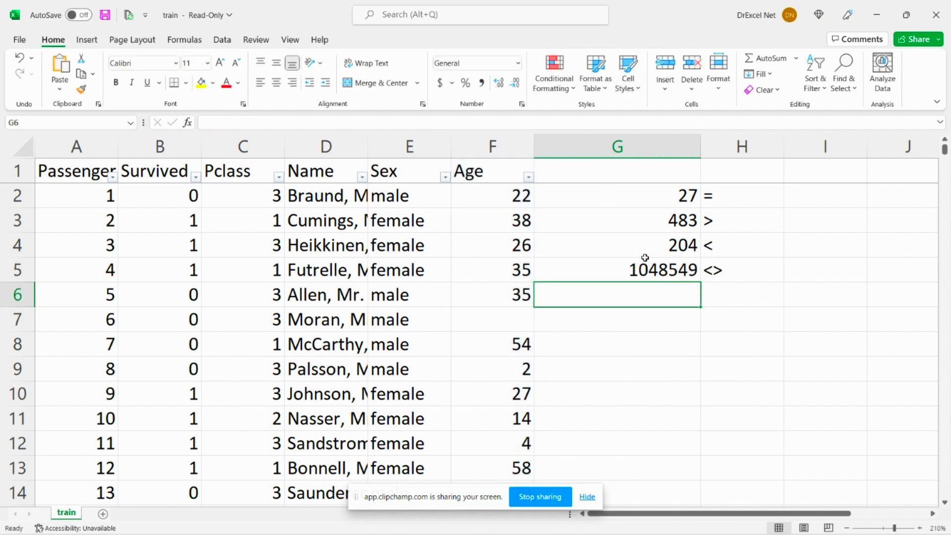
click(617, 269)
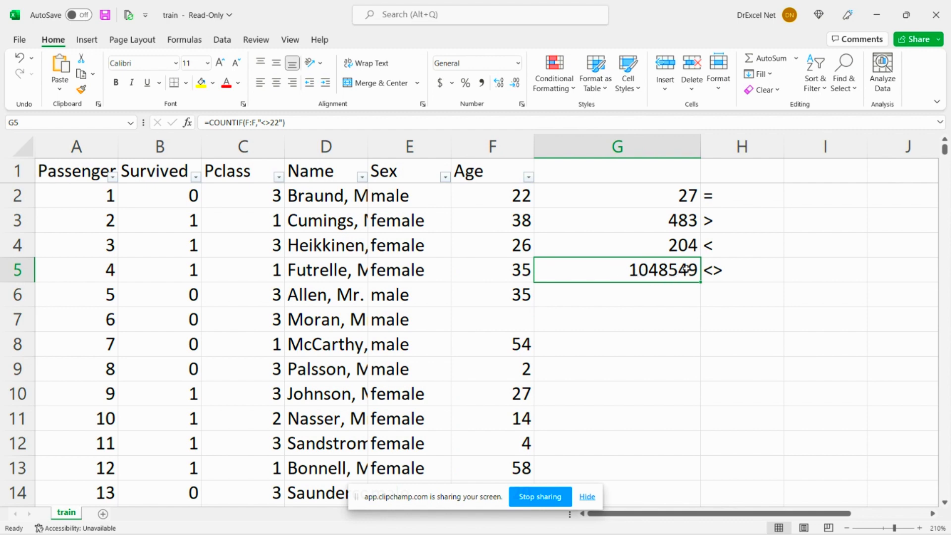
mouse_move(599, 254)
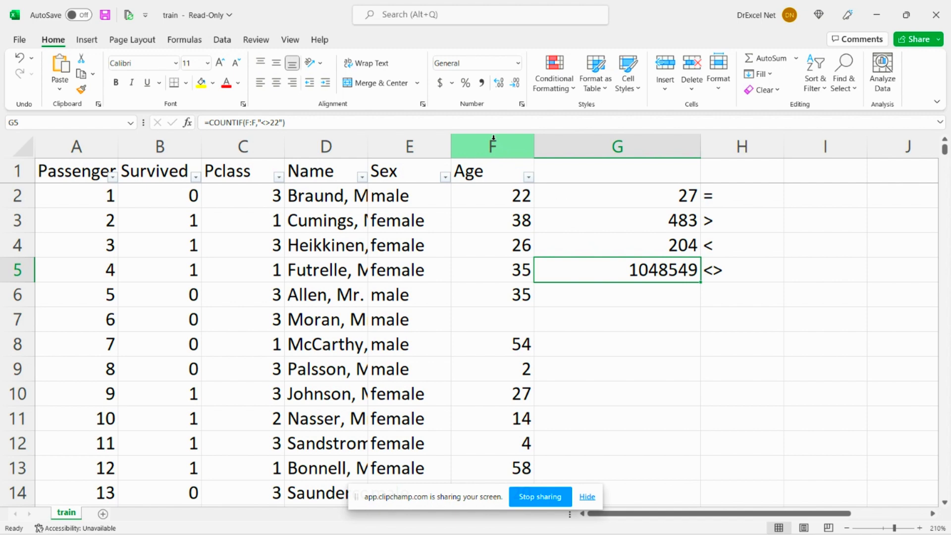
mouse_move(509, 193)
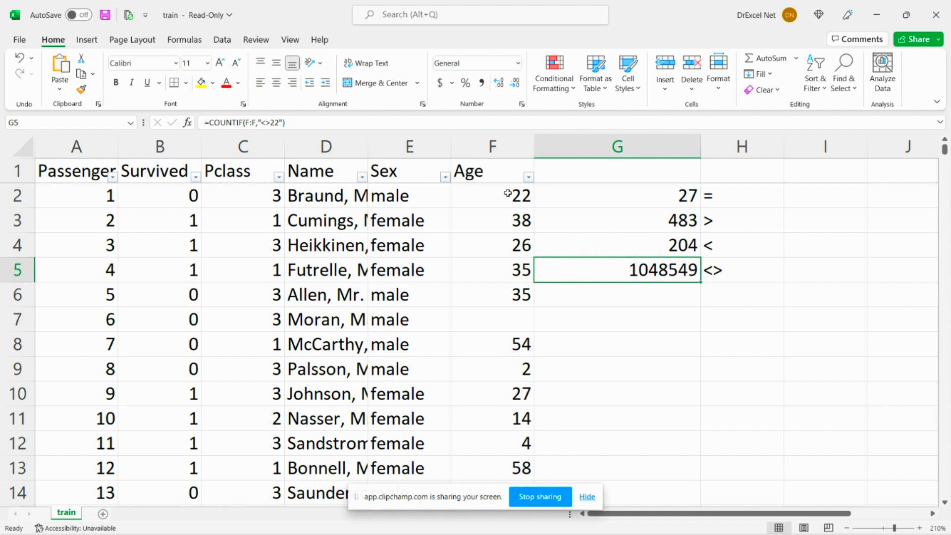
mouse_move(515, 179)
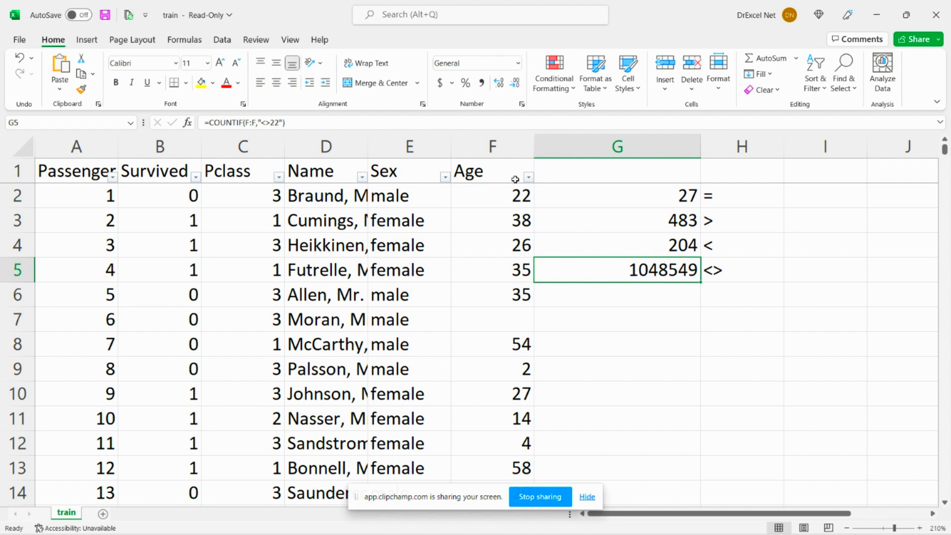
mouse_move(484, 193)
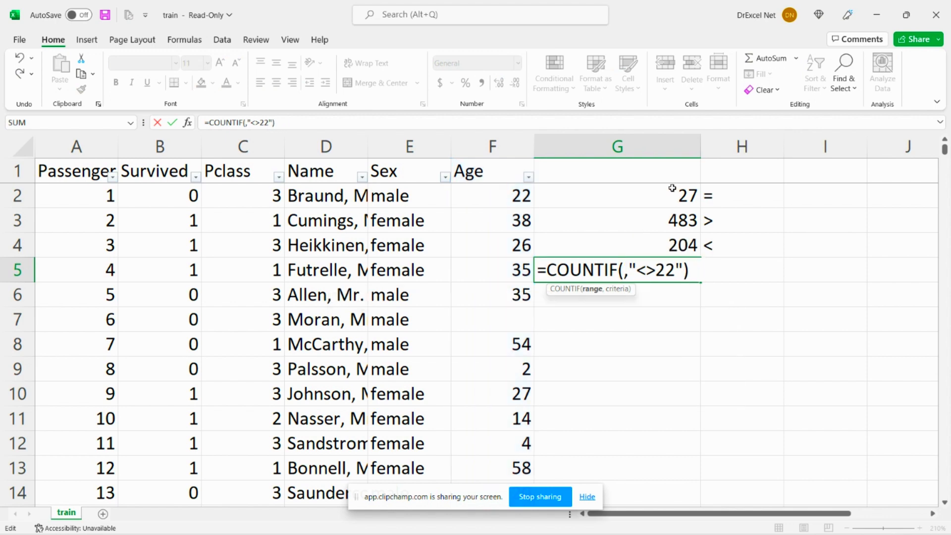
Restrict the G5 not-equal count to F2:F892 so it returns 864
click(492, 195)
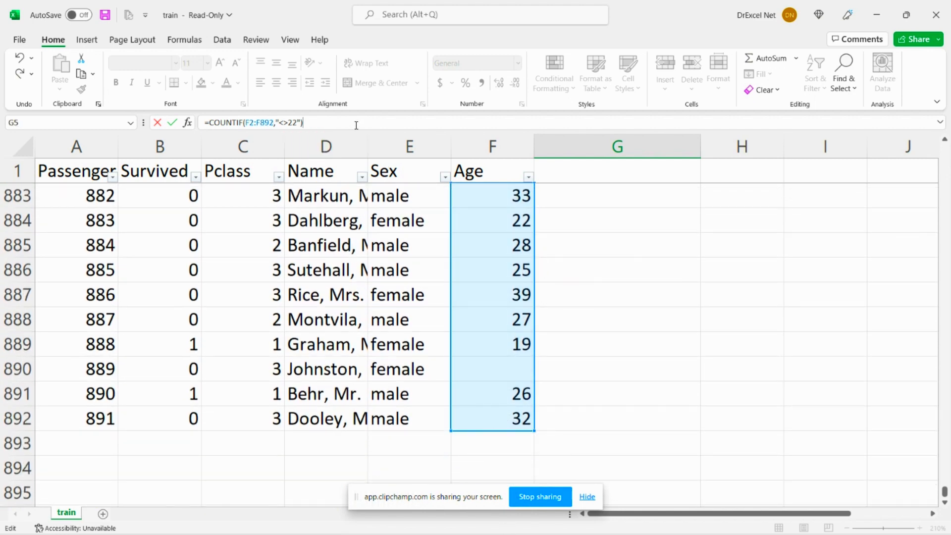
key(Return)
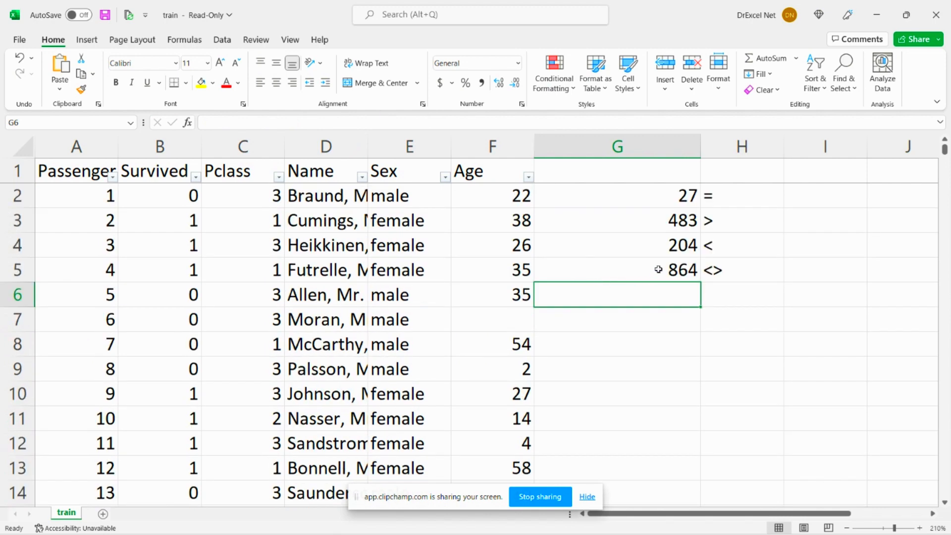
click(617, 269)
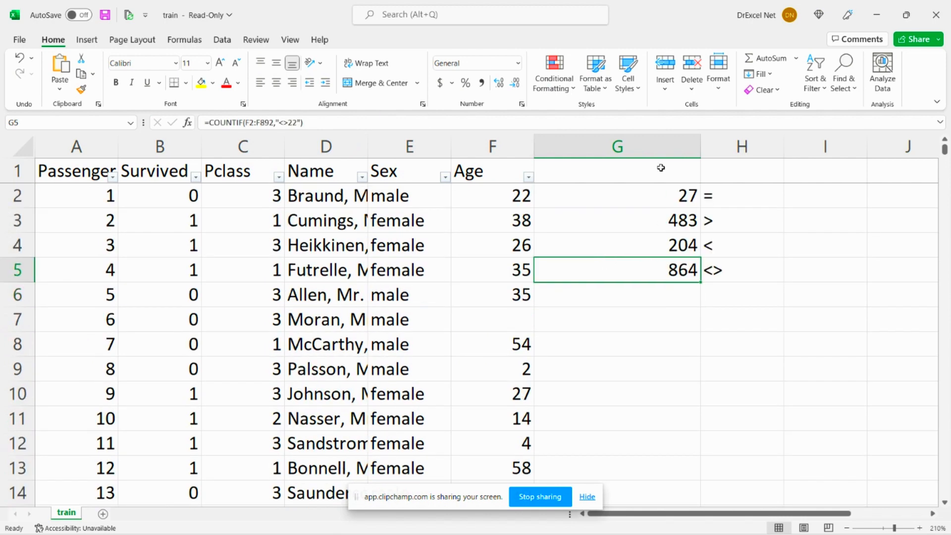
mouse_move(302, 254)
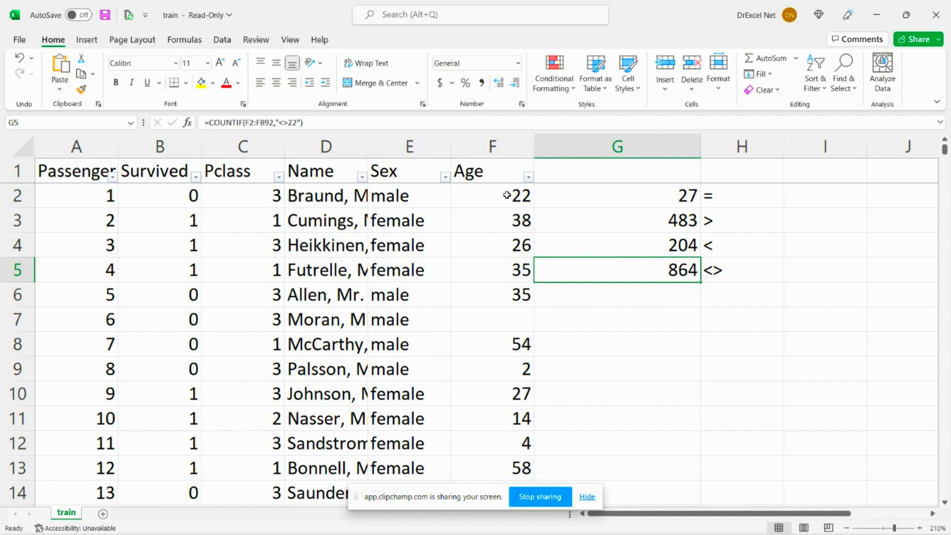
mouse_move(491, 171)
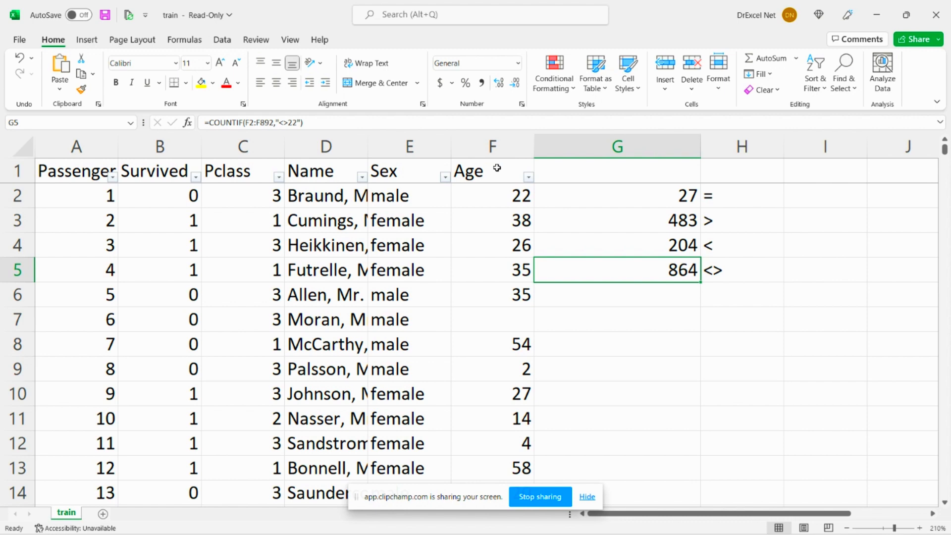
mouse_move(582, 261)
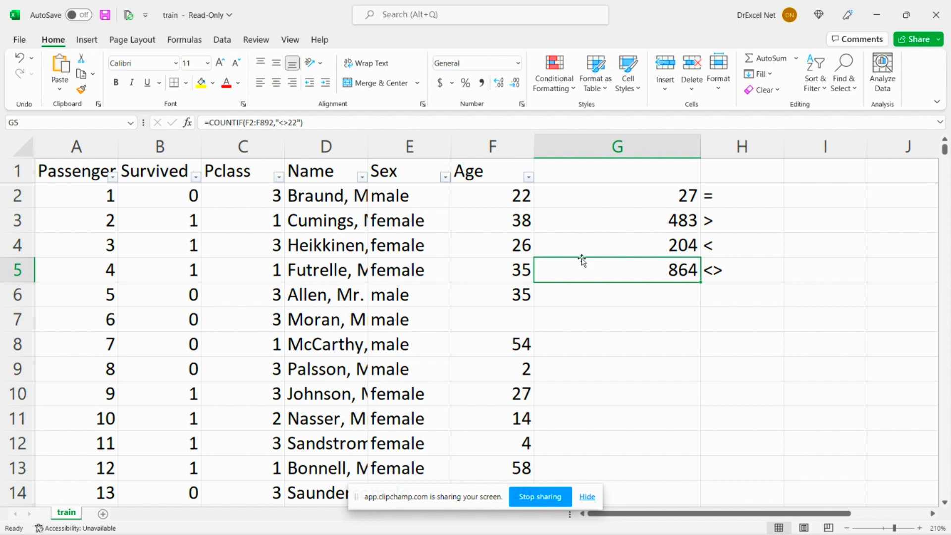